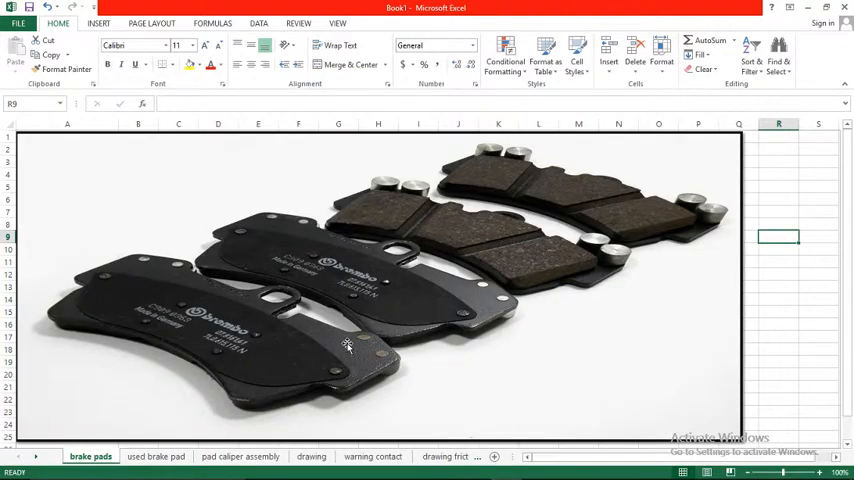
mouse_move(520, 252)
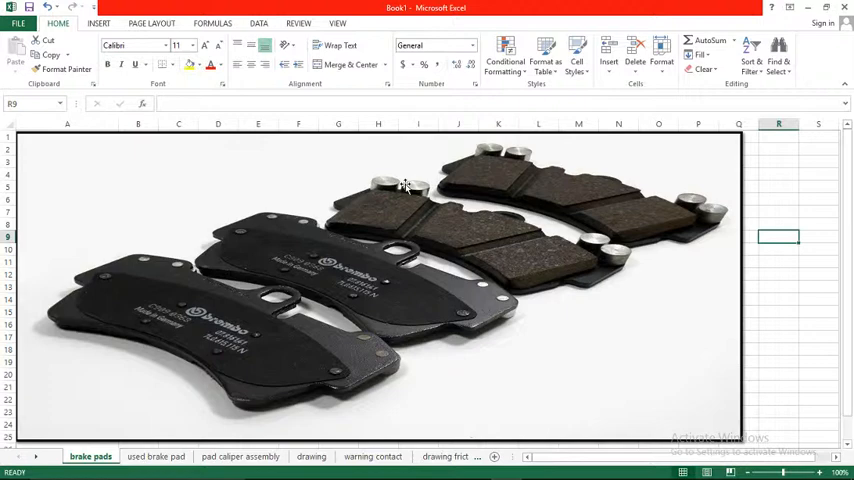
mouse_move(448, 188)
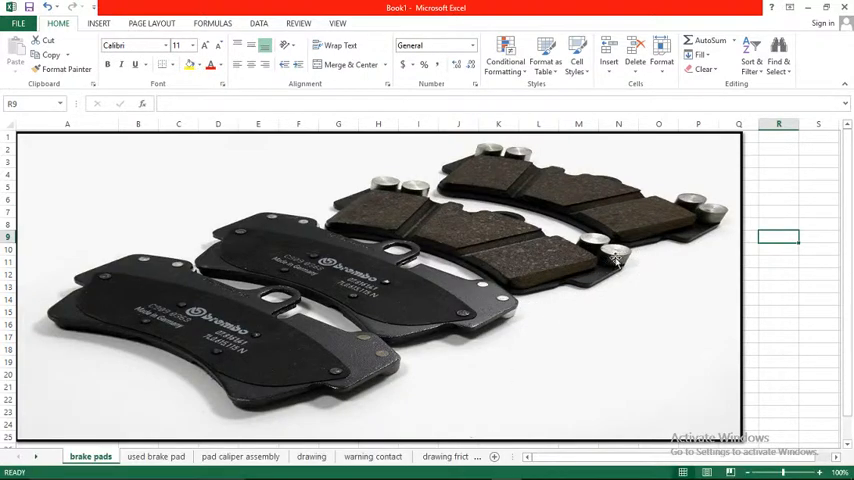
mouse_move(590, 236)
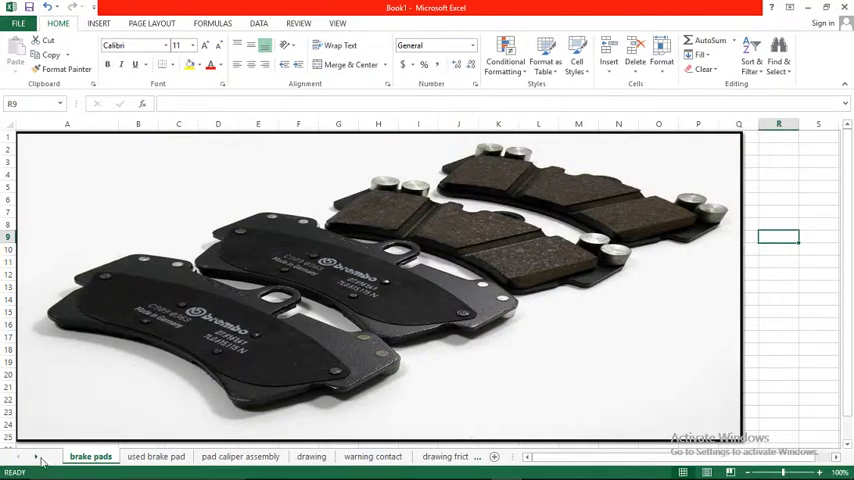
Review the pad caliper assembly sheet in Excel, then bring CATIA V5 to the front
left_click(240, 456)
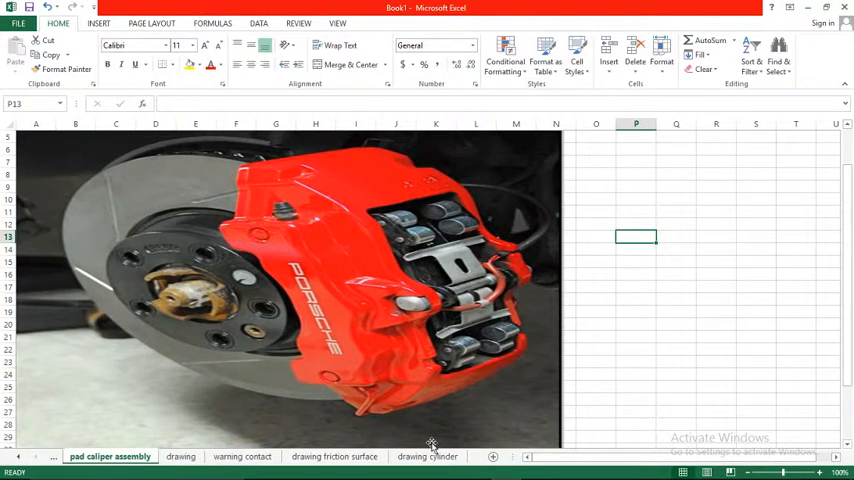
left_click(428, 456)
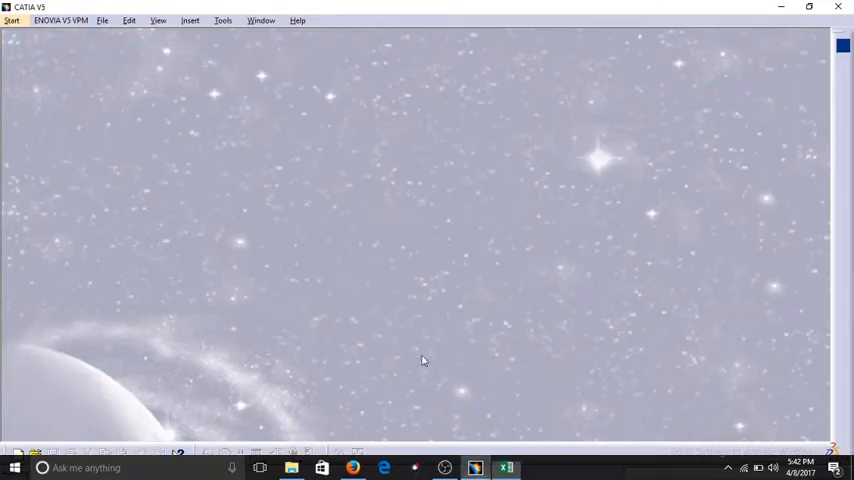
Start a new Part Design part, Part1, and begin a circle centred at the sketch origin
left_click(12, 18)
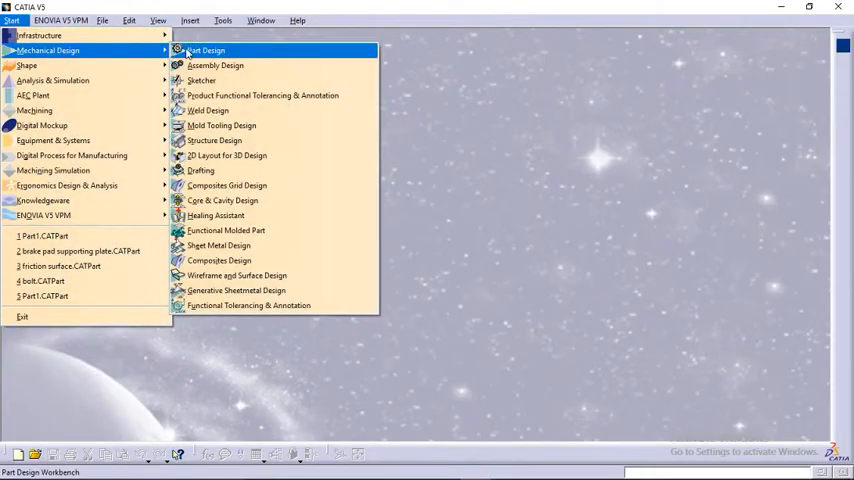
left_click(204, 50)
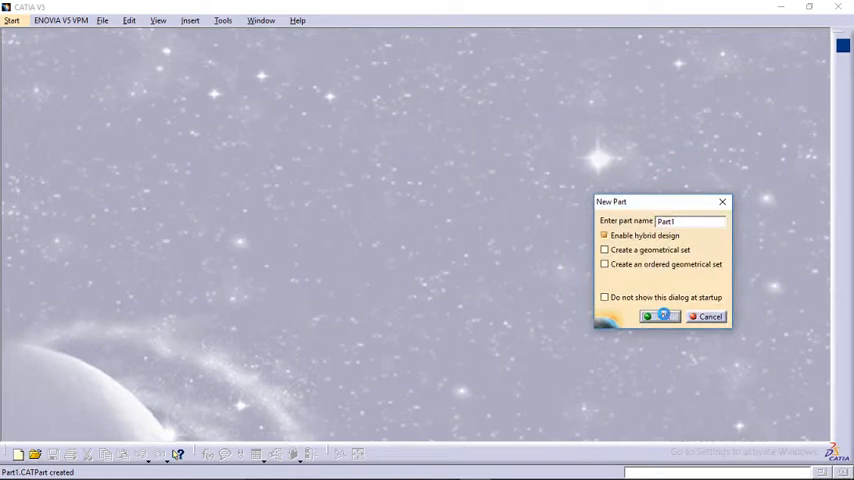
left_click(658, 316)
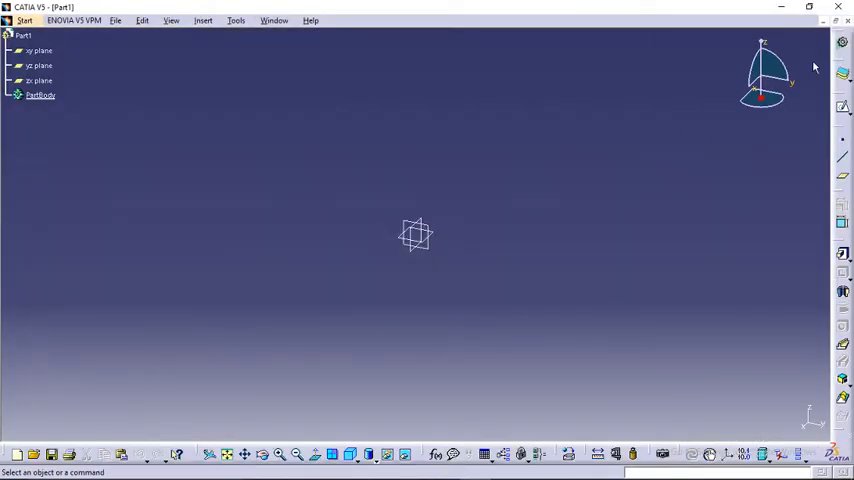
left_click(40, 50)
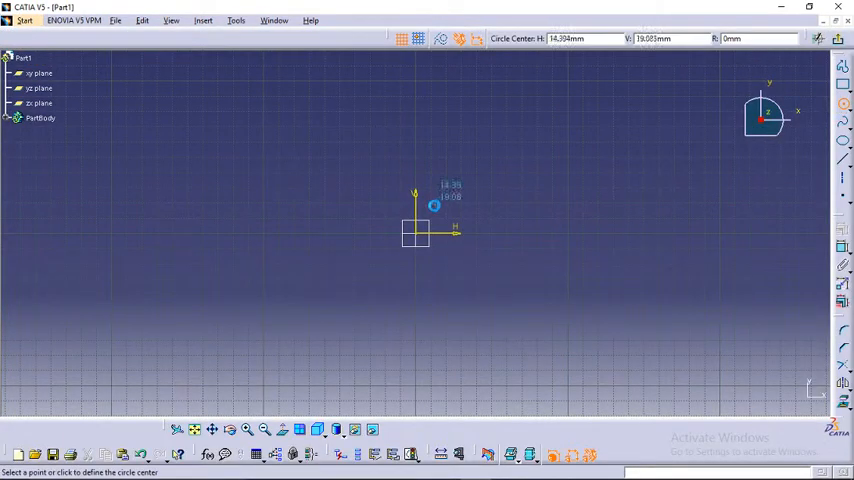
left_click(470, 168)
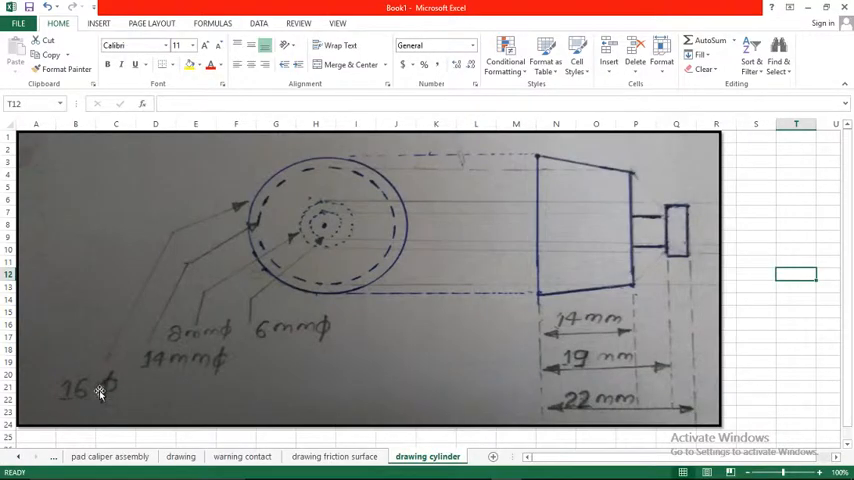
mouse_move(222, 318)
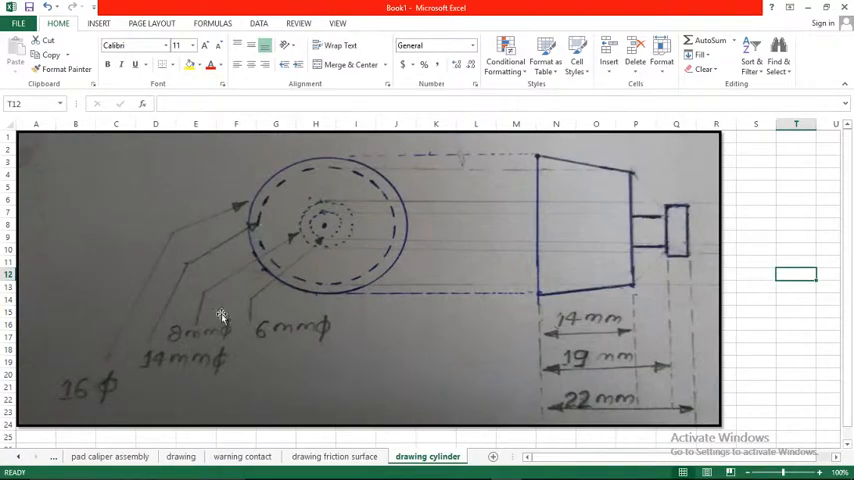
mouse_move(552, 338)
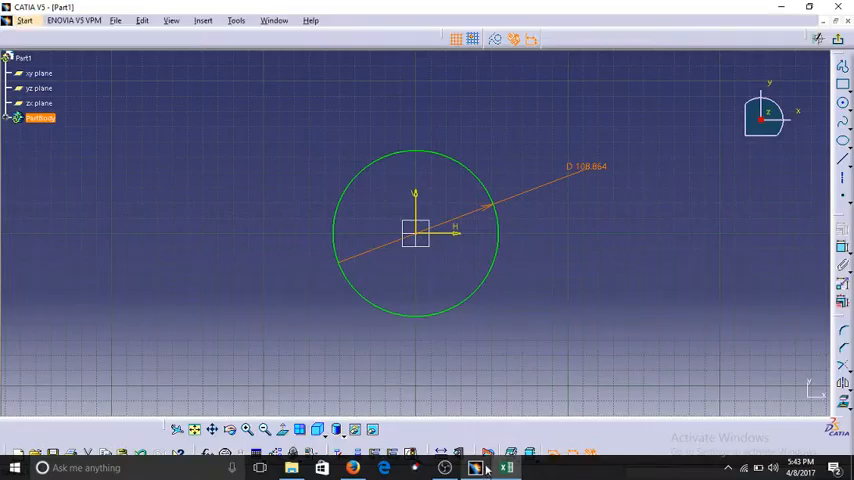
Set the circle's diameter constraint and add a plane offset above the xy plane
double_click(584, 166)
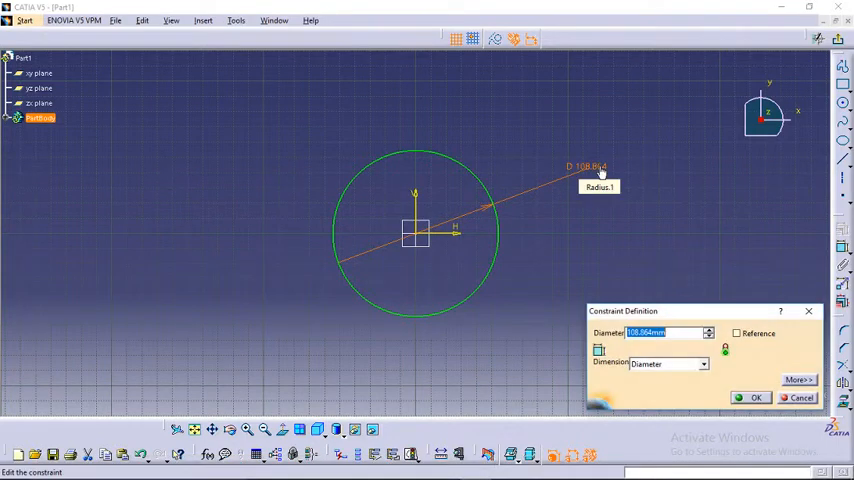
left_click(756, 396)
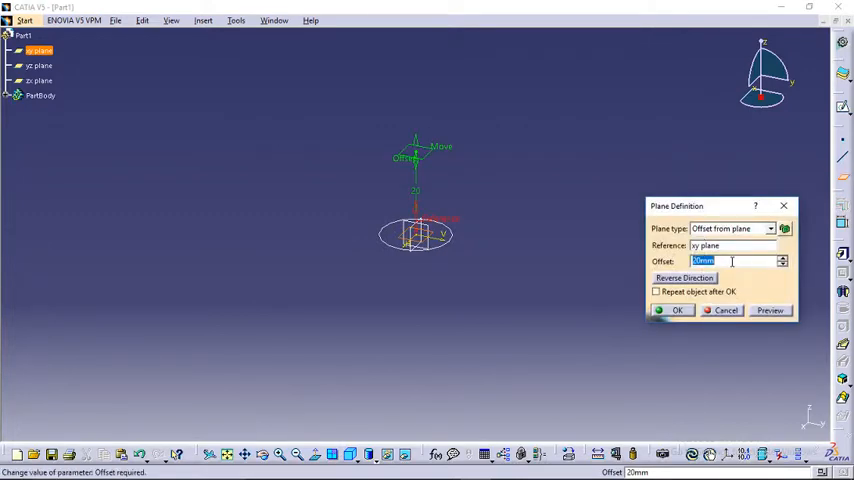
left_click(676, 310)
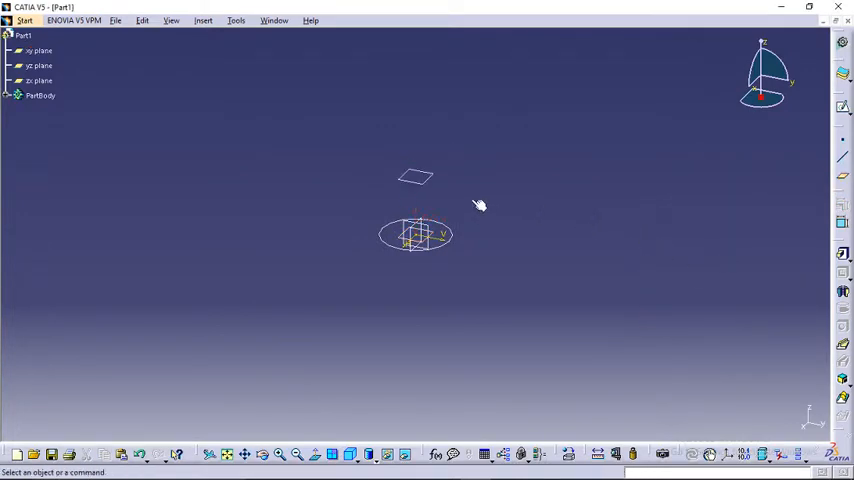
Sketch a second circle at the origin on the offset plane and loft Sketch.1 and Sketch.2 into a solid
left_click(40, 96)
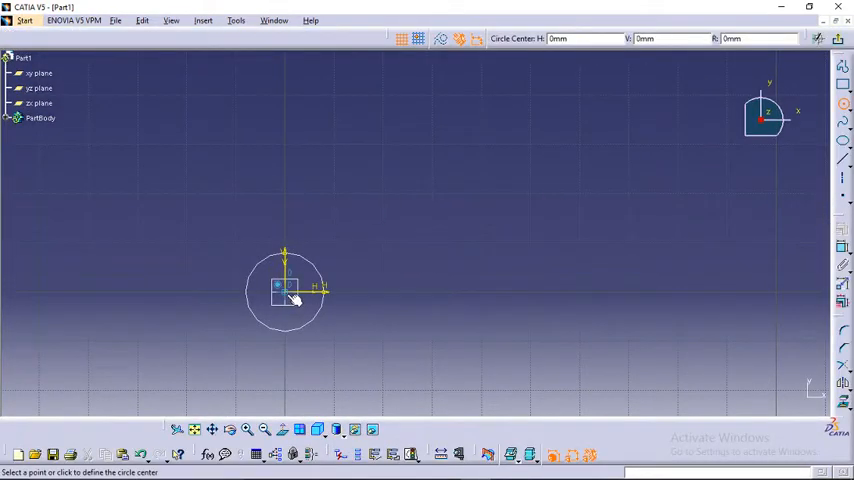
left_click(284, 290)
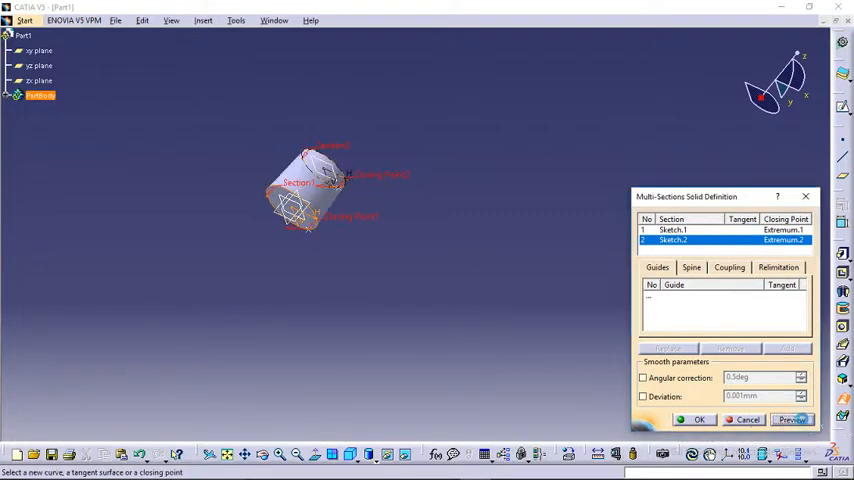
left_click(700, 420)
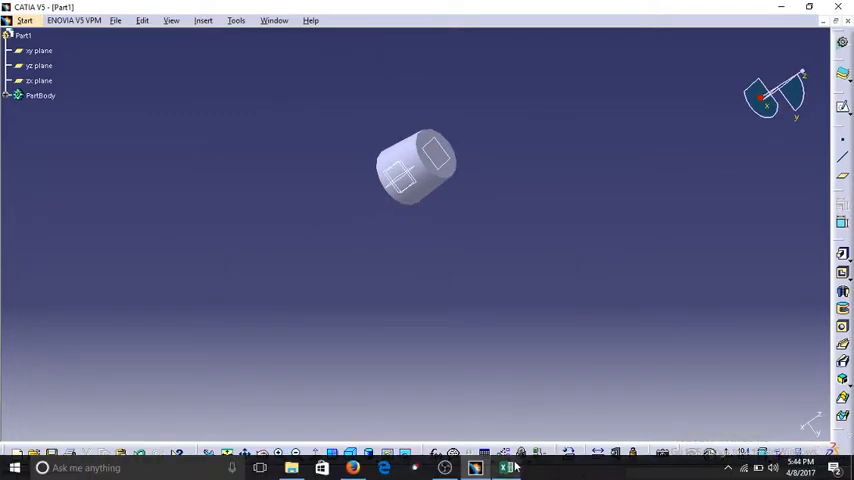
Bring up the 'drawing cylinder' sheet with the 14, 19 and 22 mm hand sketch
left_click(504, 468)
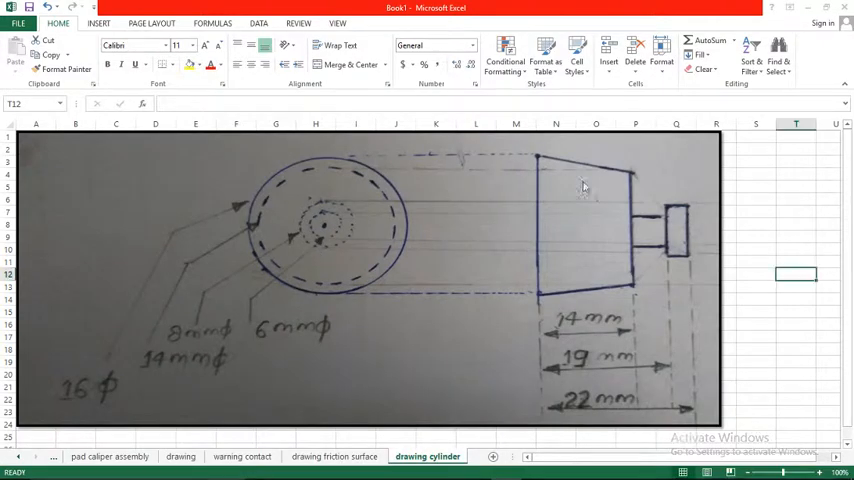
mouse_move(624, 208)
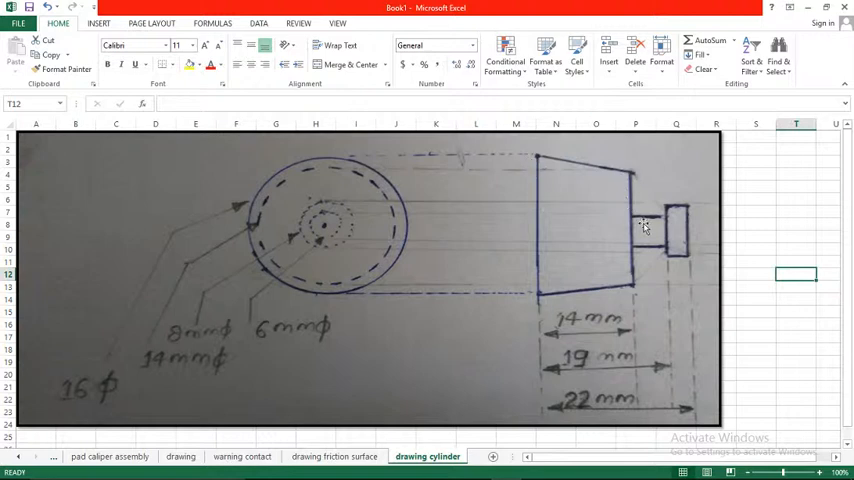
mouse_move(636, 240)
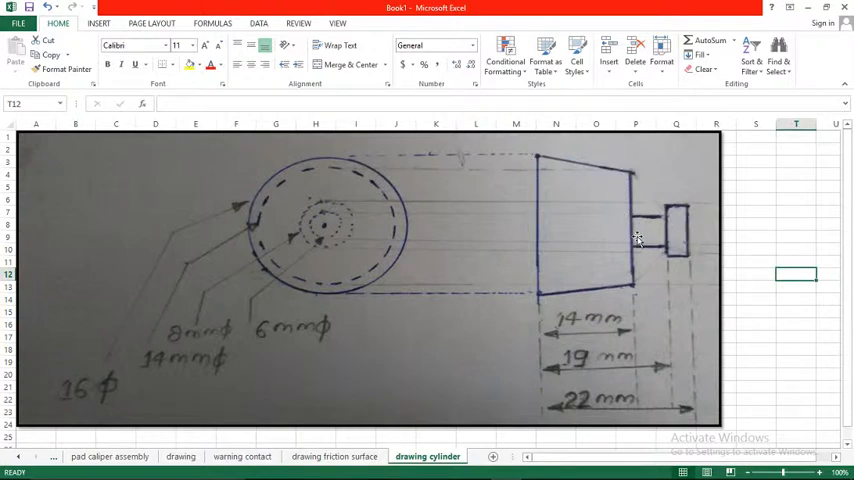
mouse_move(320, 252)
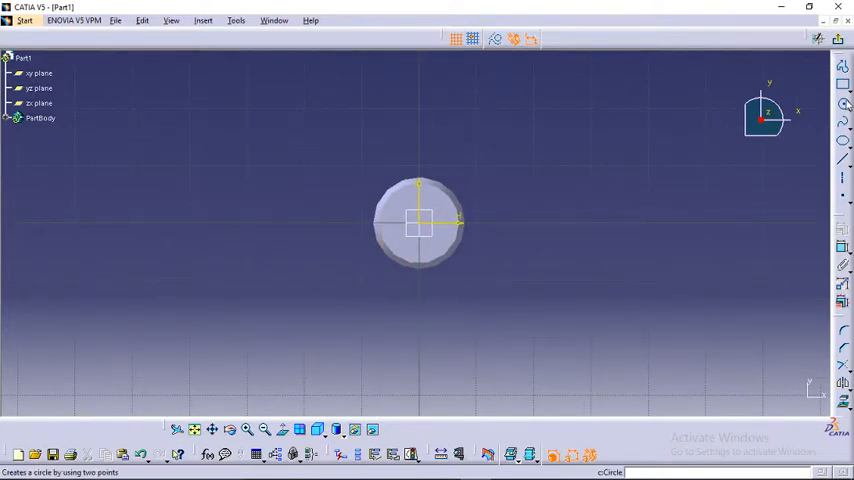
Dimension a circle on the end face and pad it 5mm as a smaller boss
left_click(420, 222)
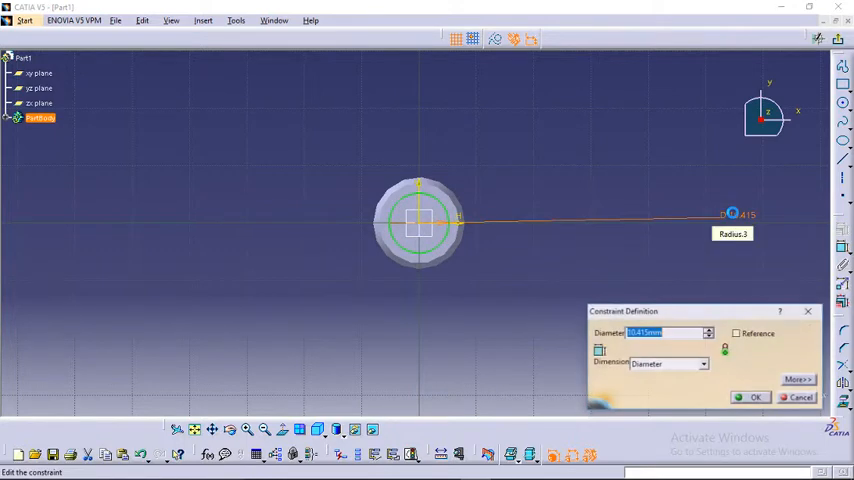
left_click(754, 396)
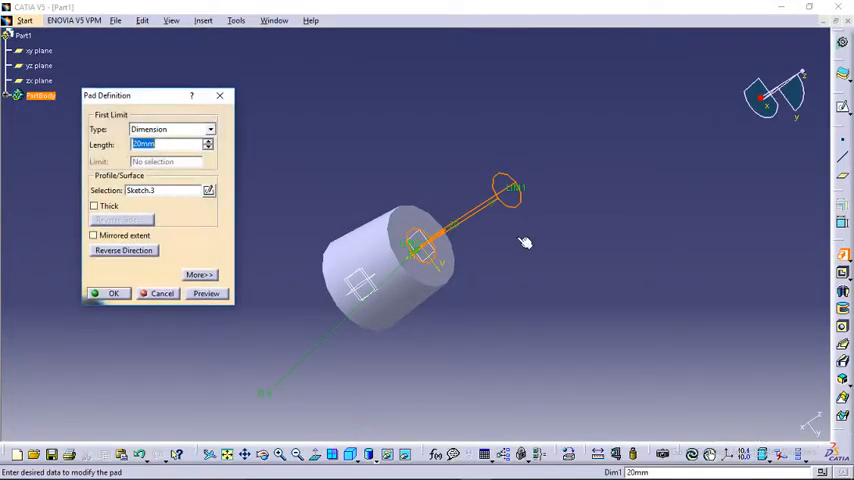
type("5mm")
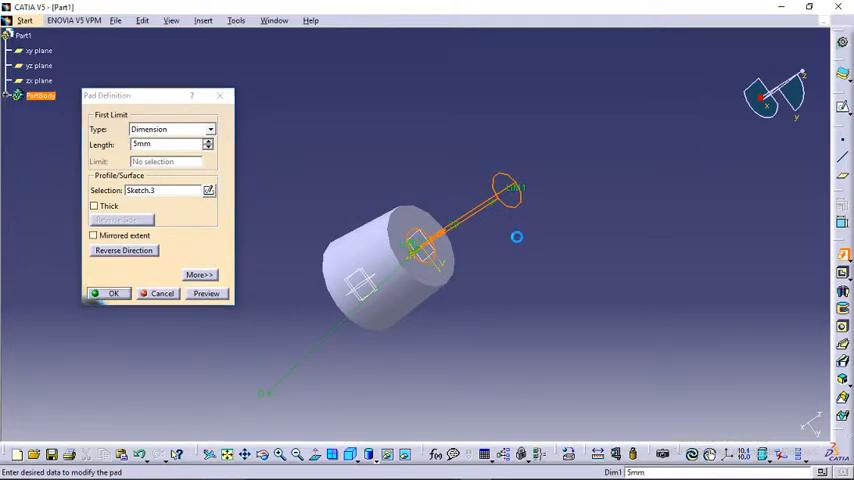
left_click(112, 292)
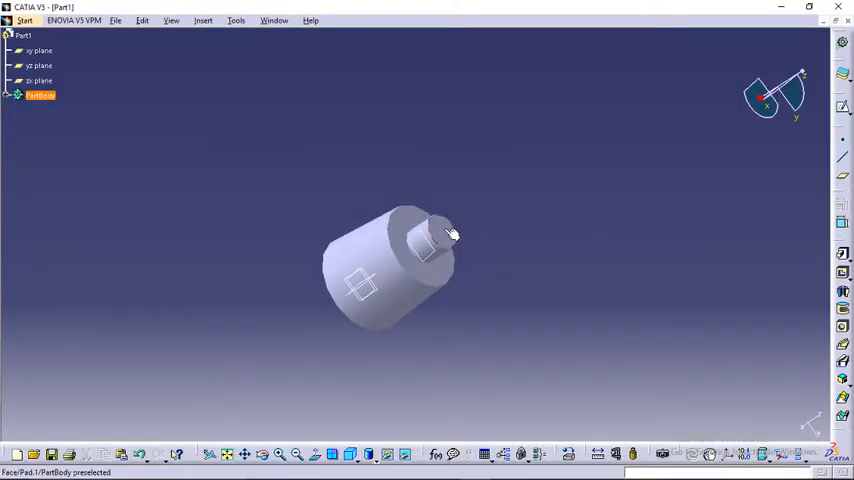
Sketch a circle on the boss end face, set its diameter, and pad it 3 mm long
left_click(440, 236)
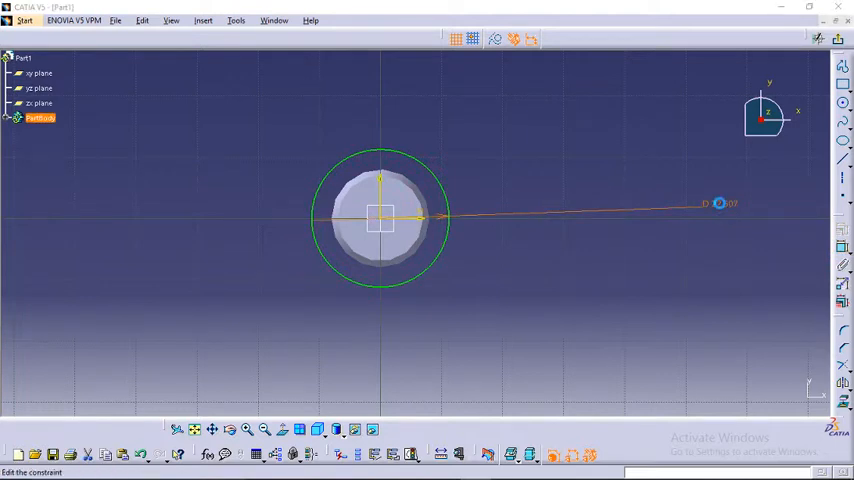
double_click(720, 204)
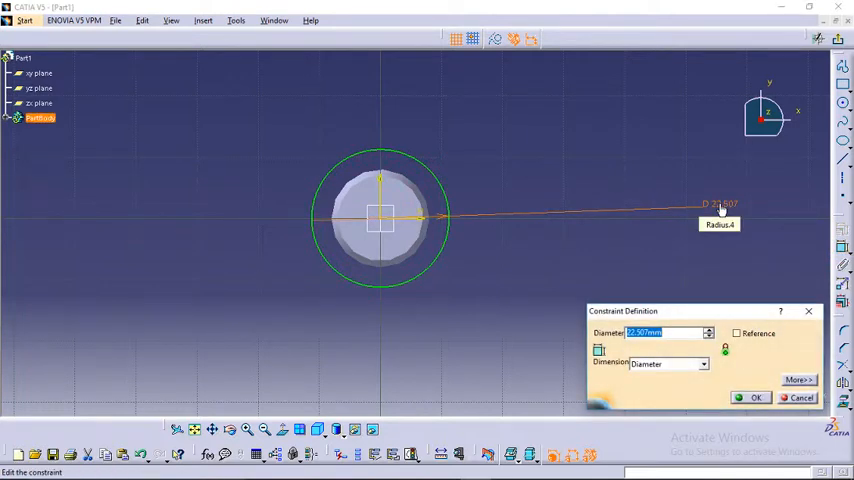
left_click(748, 396)
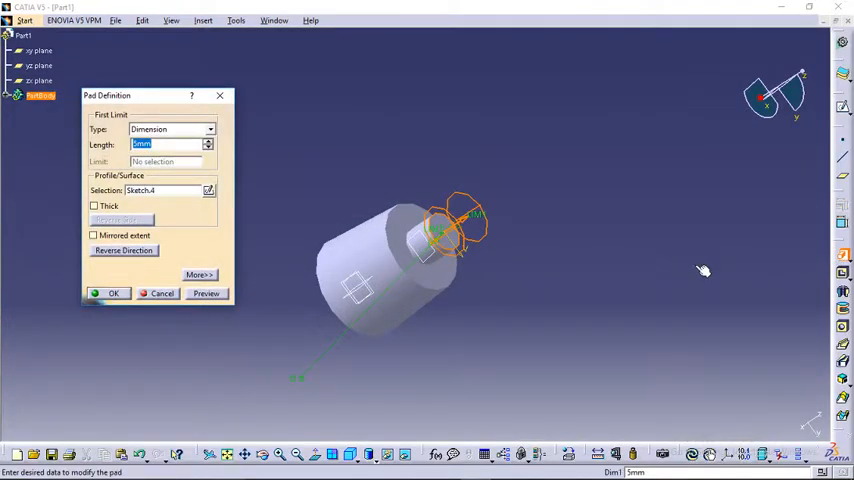
type("3")
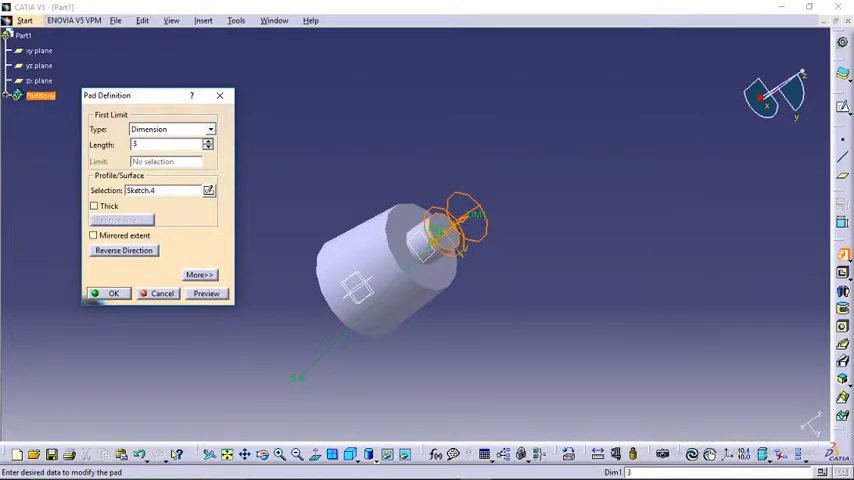
left_click(112, 292)
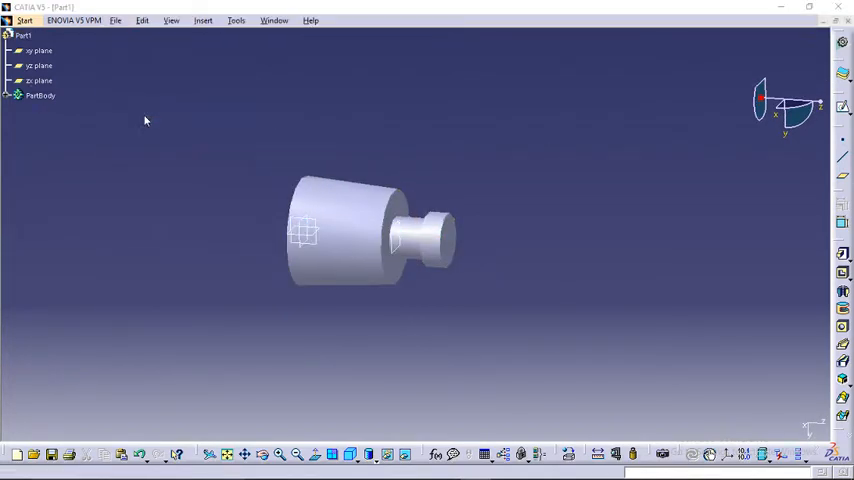
Save the part as 'mounting cylinder' CATPart in the brake pad folder
left_click(116, 20)
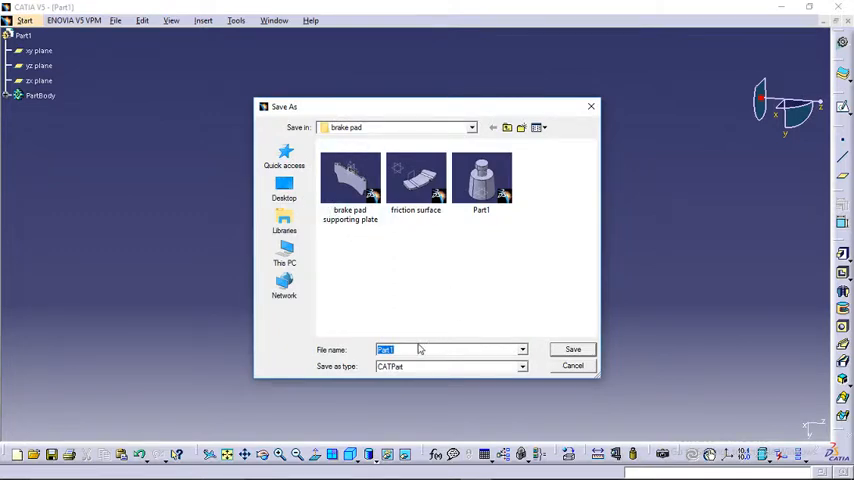
type("moun")
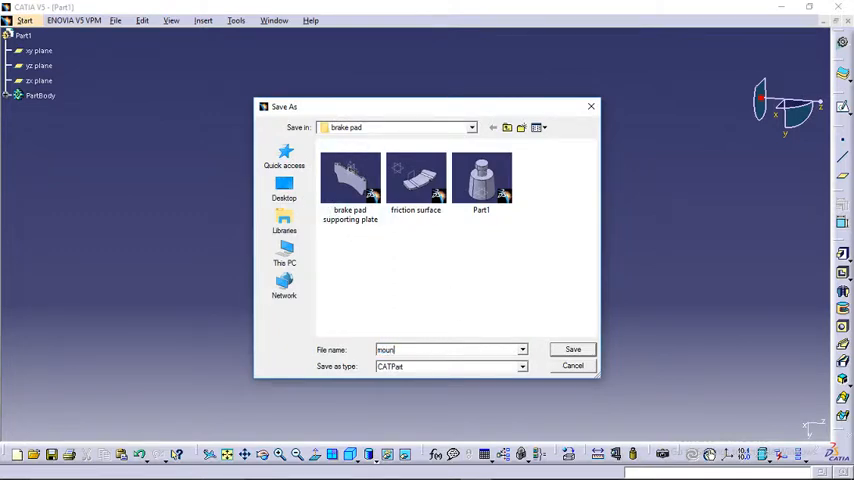
type("ting cylind")
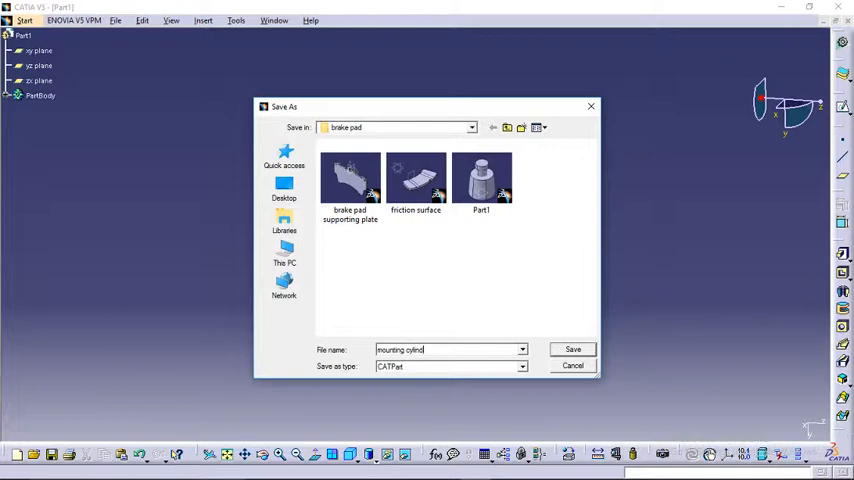
triple_click(420, 348)
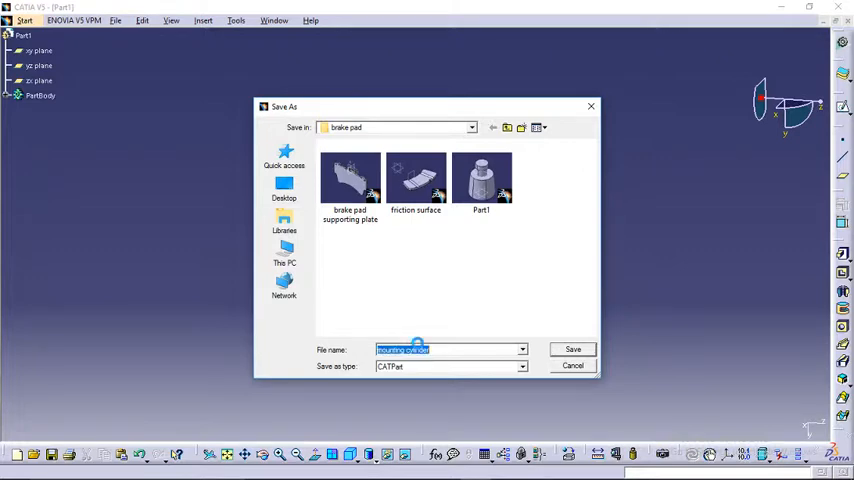
left_click(572, 348)
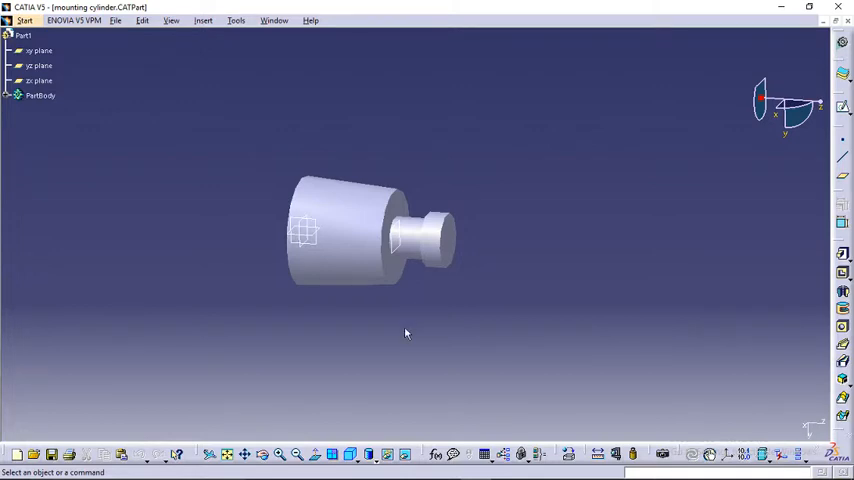
mouse_move(324, 352)
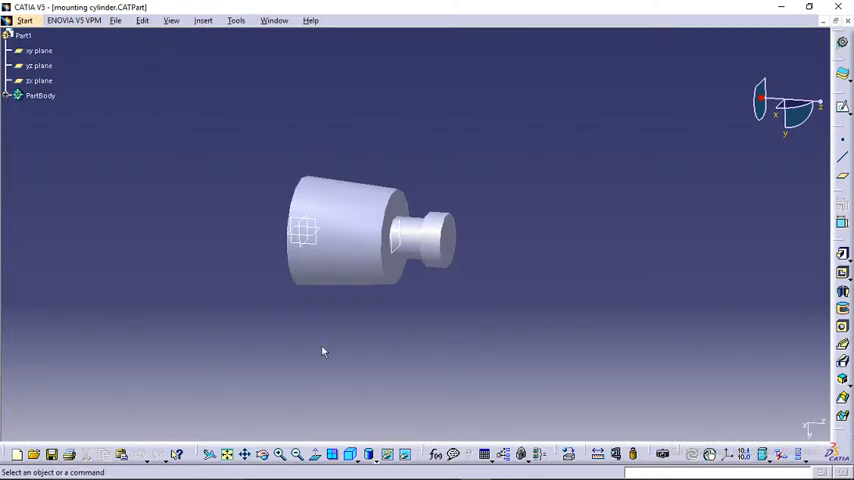